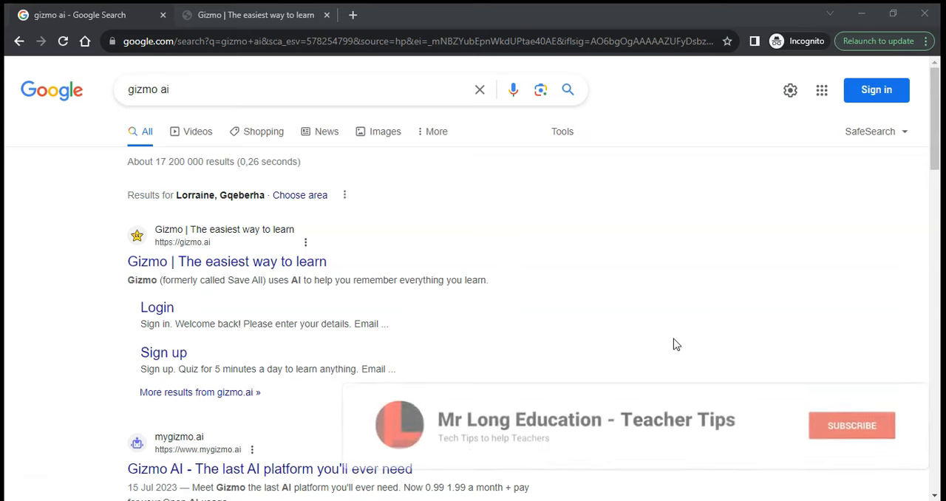
- Open the 'Gizmo | The easiest way to learn' search result for gizmo.ai
click(851, 425)
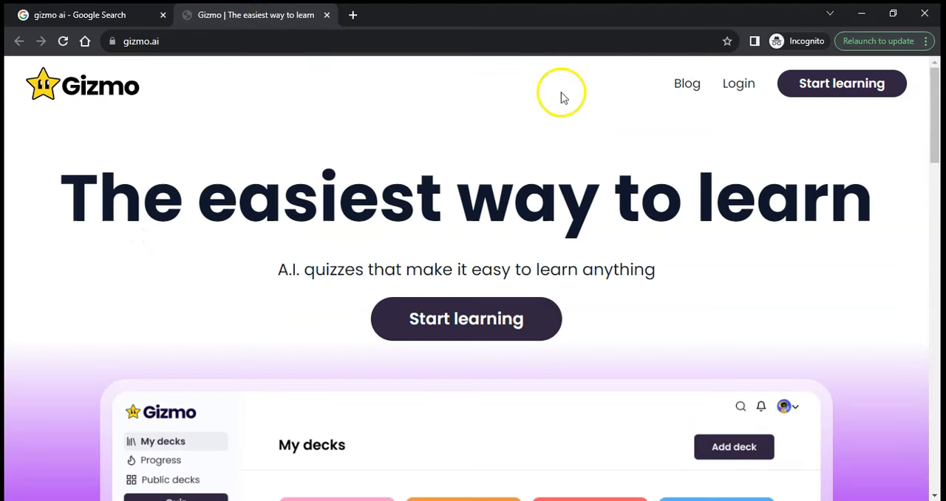
- Go to Gizmo's sign-in page from the homepage Login link
click(738, 83)
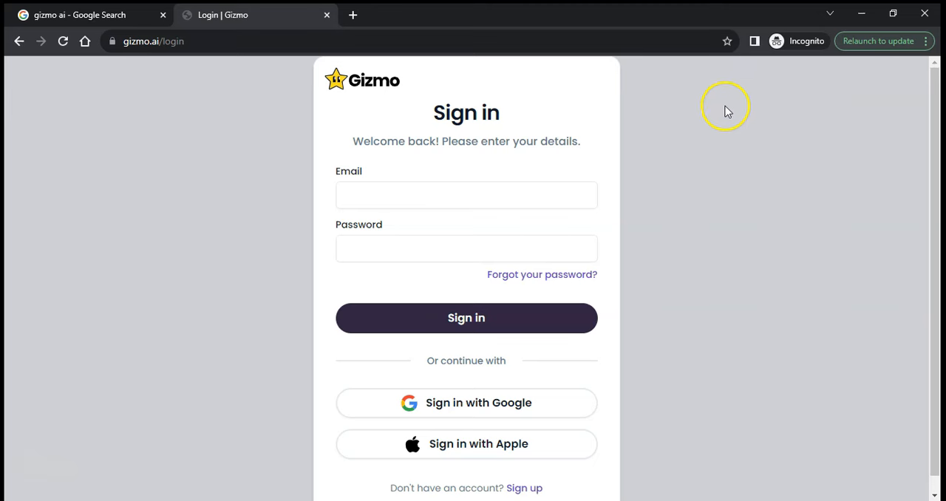
mouse_move(706, 133)
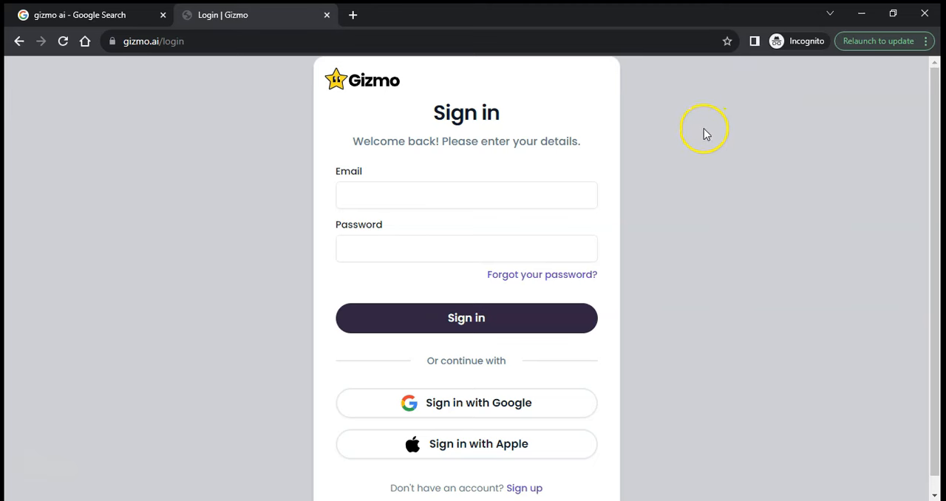
mouse_move(524, 488)
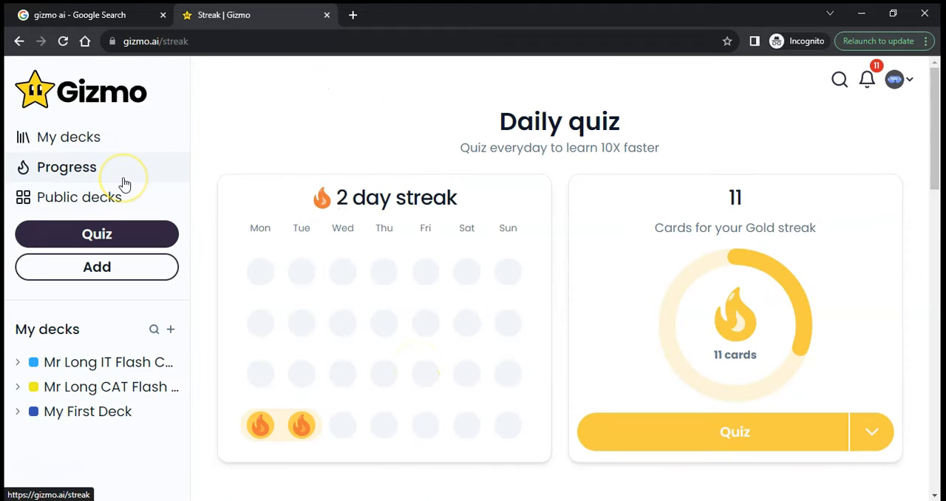
mouse_move(125, 177)
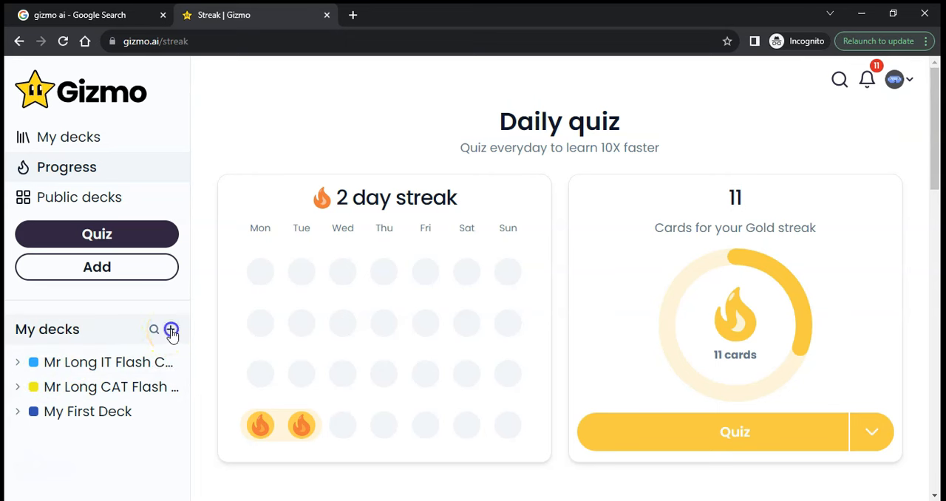
- Add a deck named 'Superheros', keeping its default orange colour
click(171, 330)
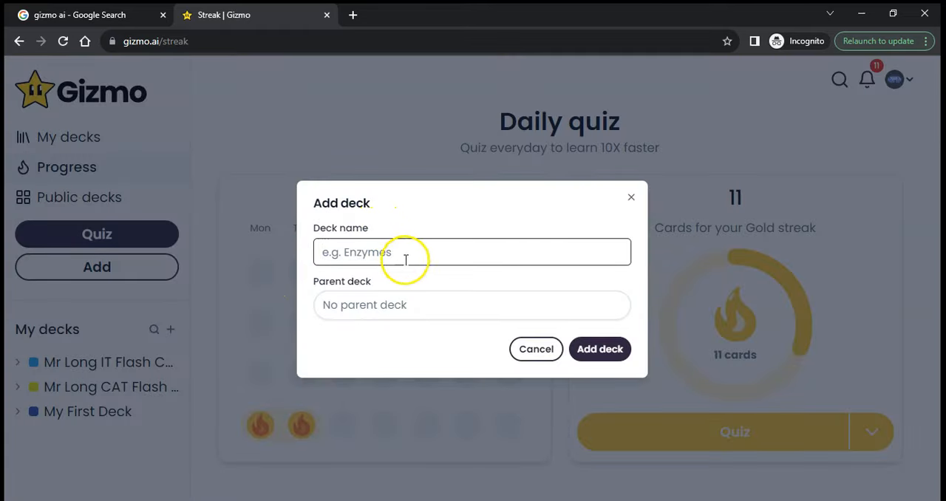
text(Superheros)
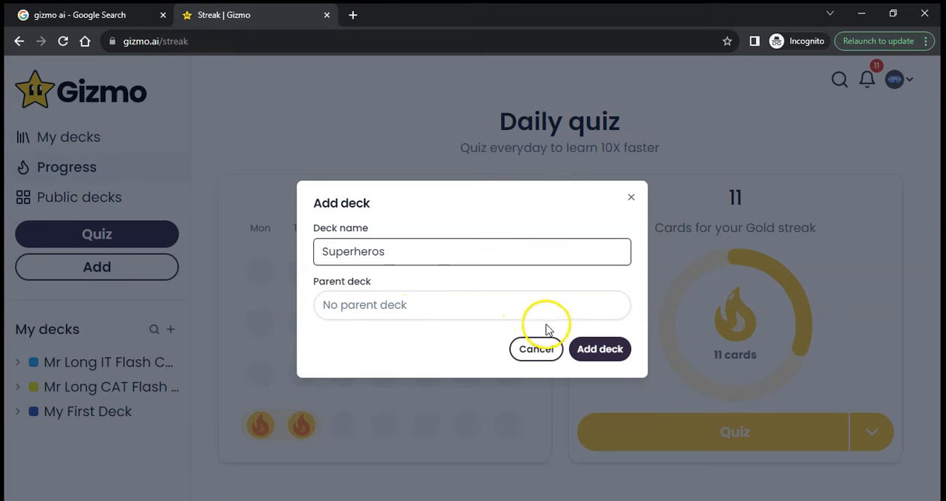
mouse_move(451, 300)
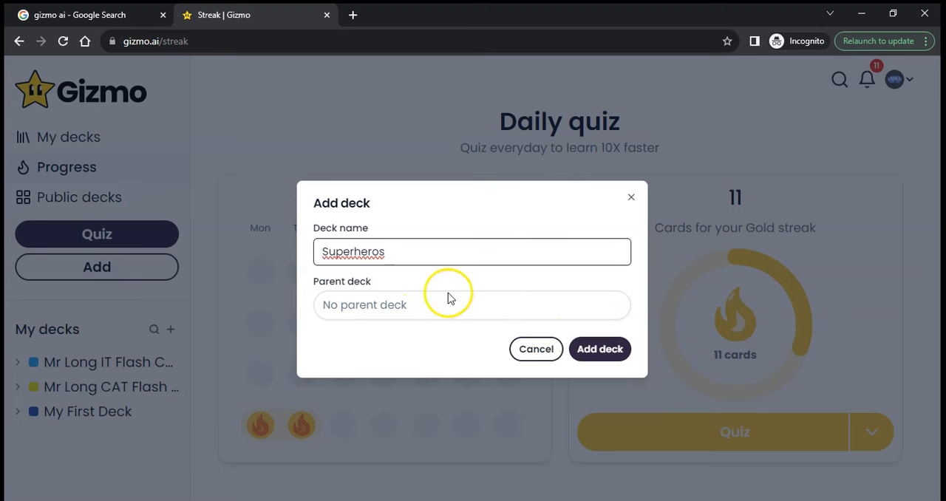
click(600, 349)
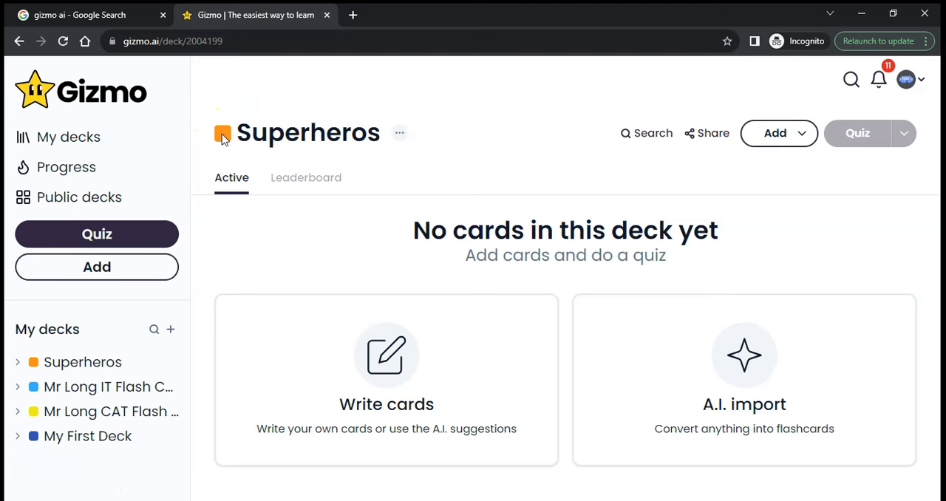
click(222, 132)
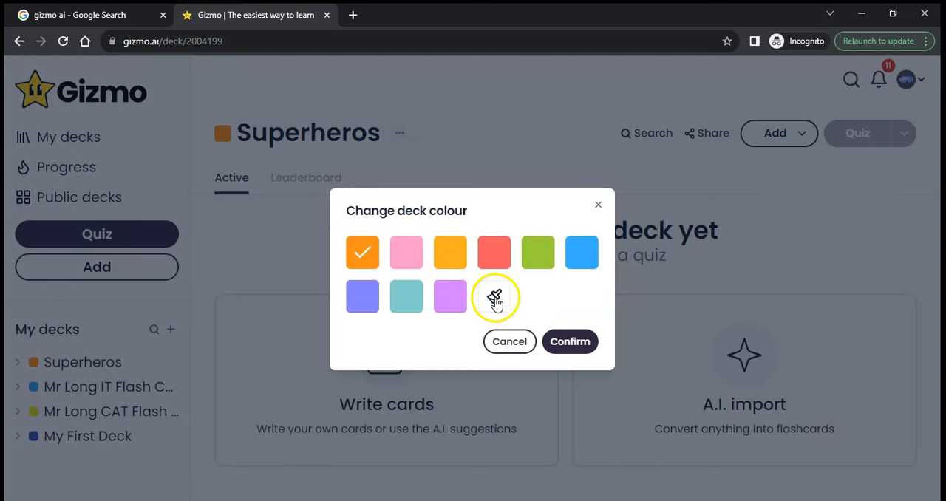
mouse_move(509, 342)
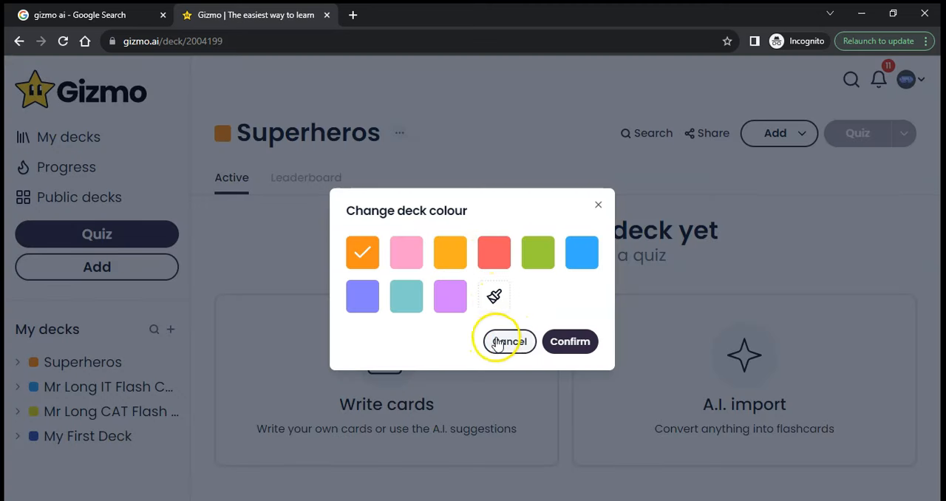
click(508, 341)
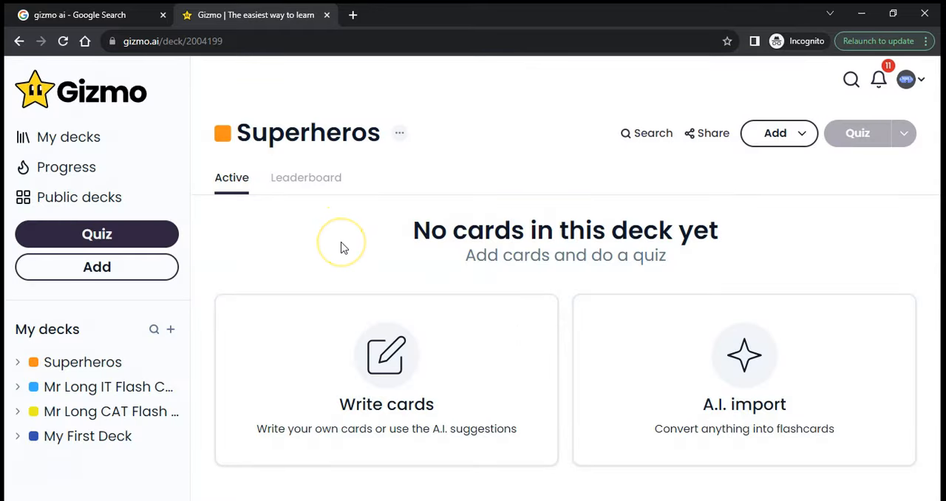
- Add a subdeck called 'Marvel' with Superheros as its parent deck
click(775, 133)
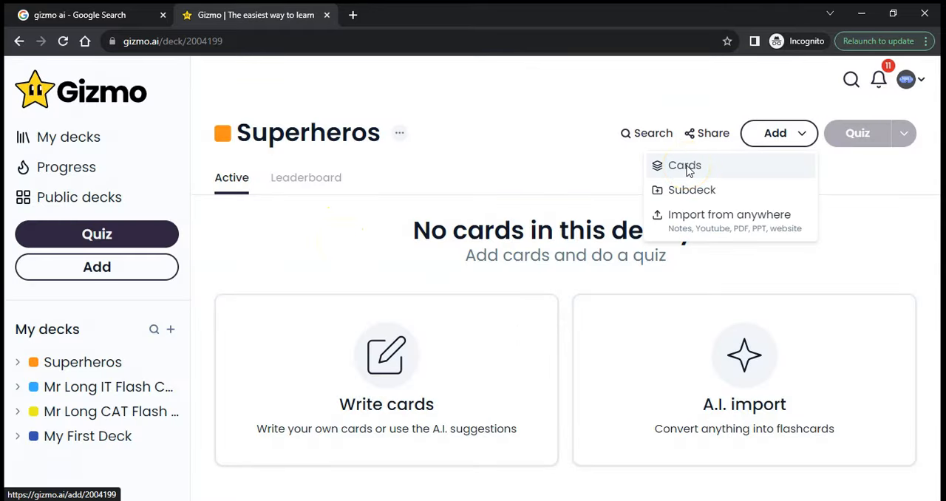
mouse_move(691, 190)
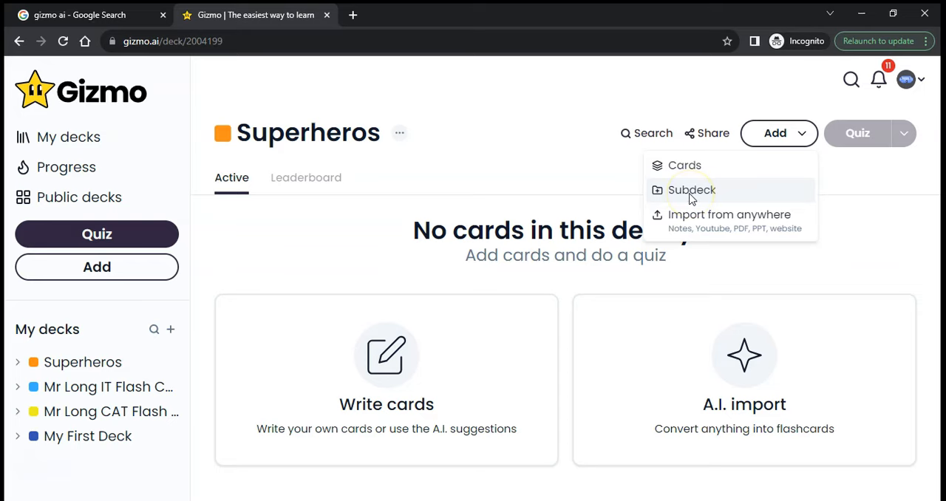
click(693, 190)
text(Marvel)
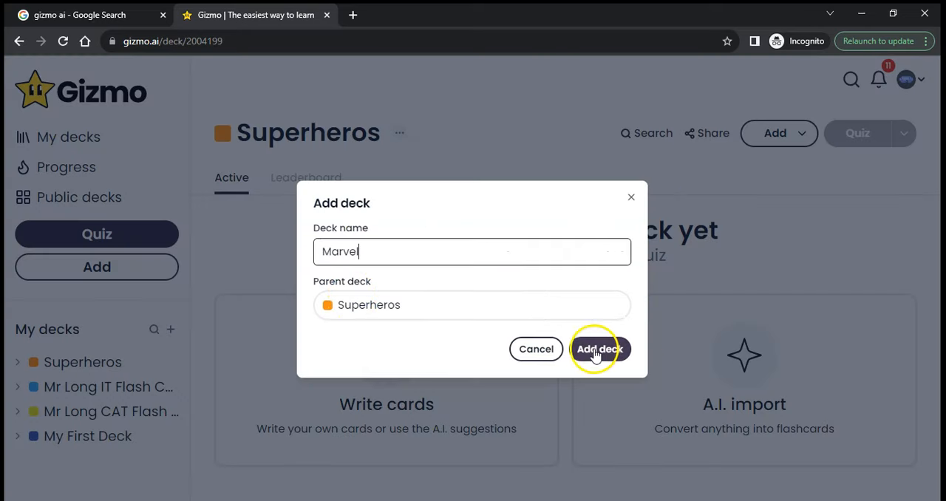
click(600, 349)
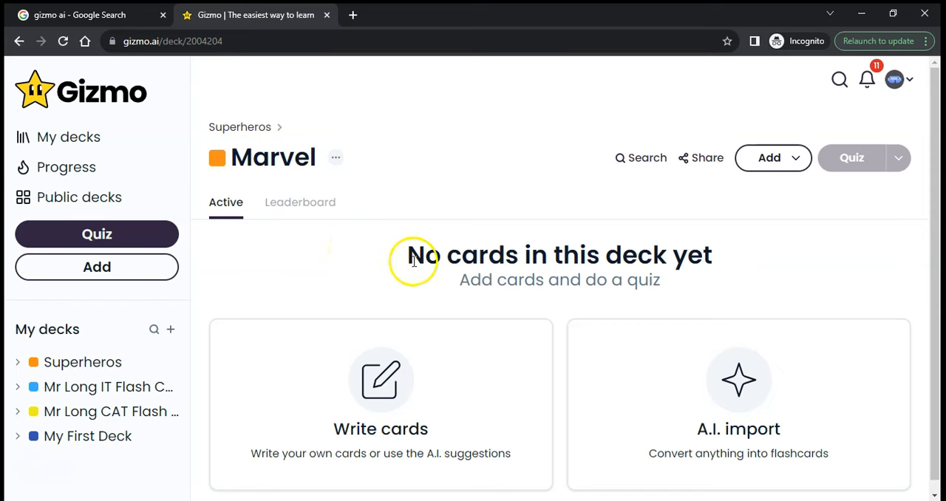
- Preview the A.I. import sources, then choose Write cards for the Marvel subdeck
click(738, 381)
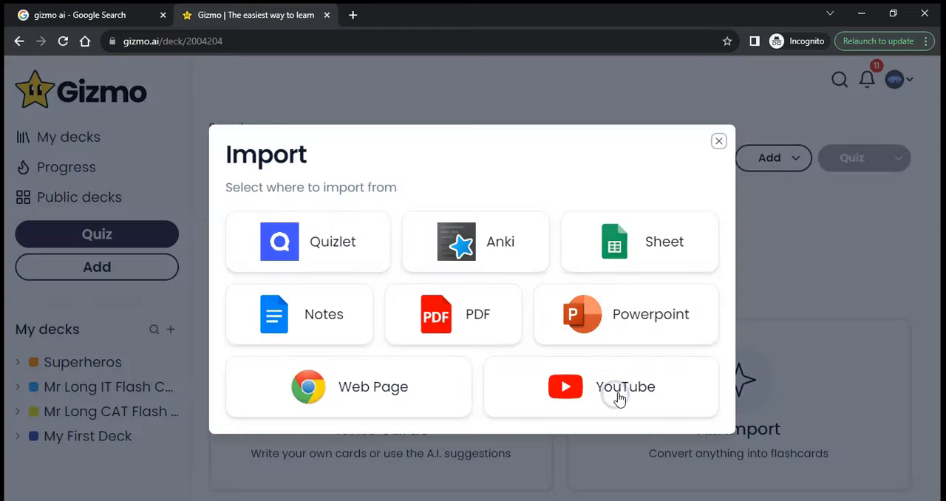
mouse_move(499, 242)
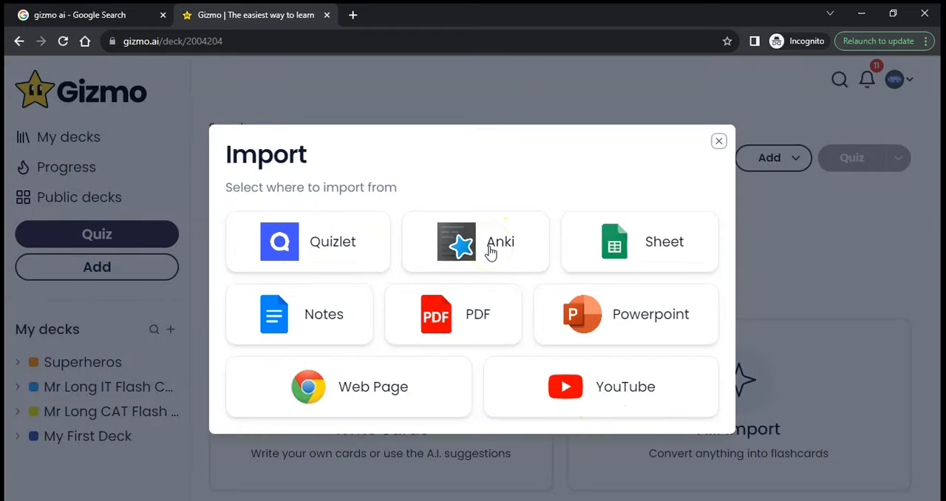
click(717, 141)
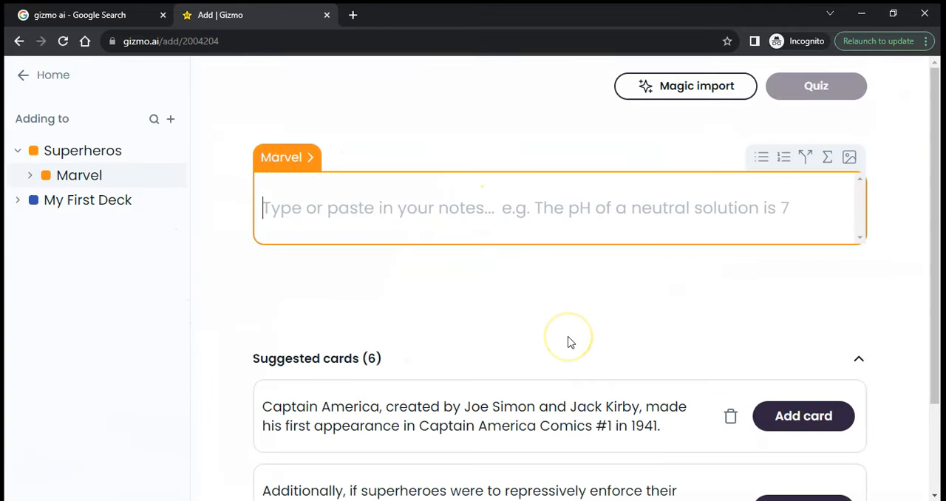
mouse_move(571, 342)
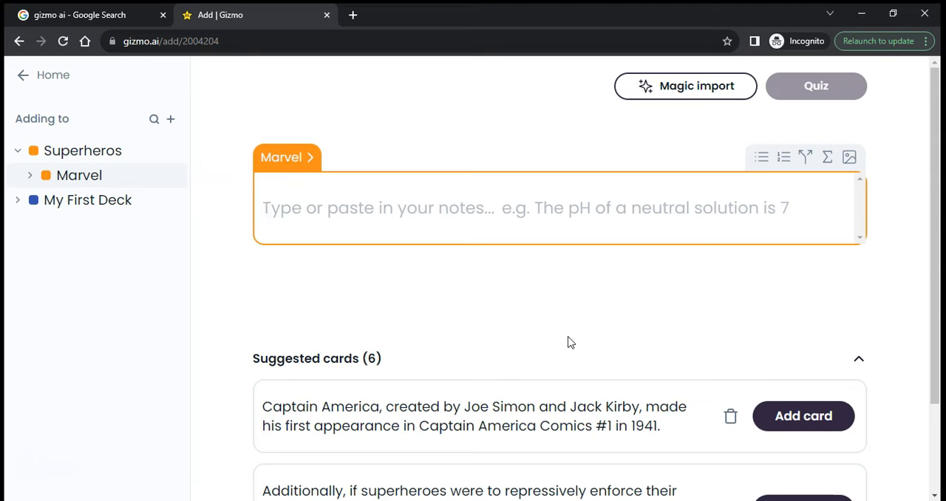
- Add the card 'Who is Bruce Banner?' answered 'The incredible Hulk', then review the cards
scroll(down, 3)
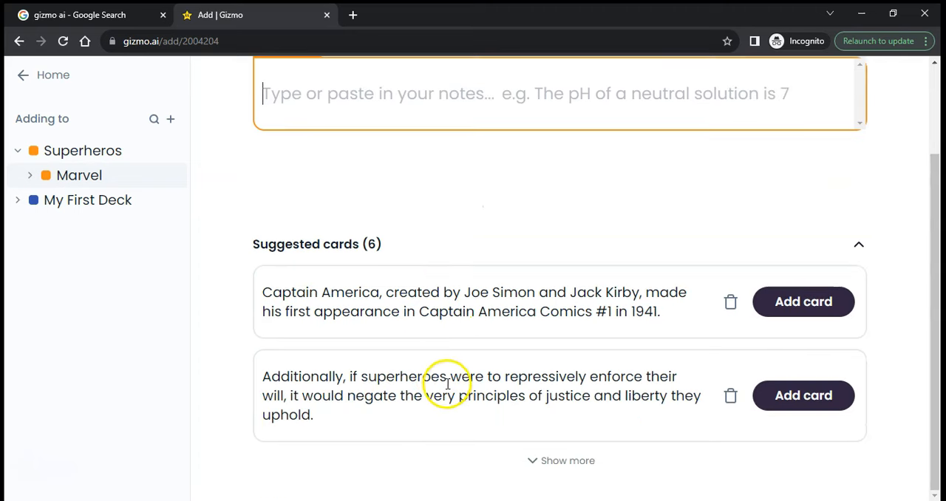
scroll(up, 3)
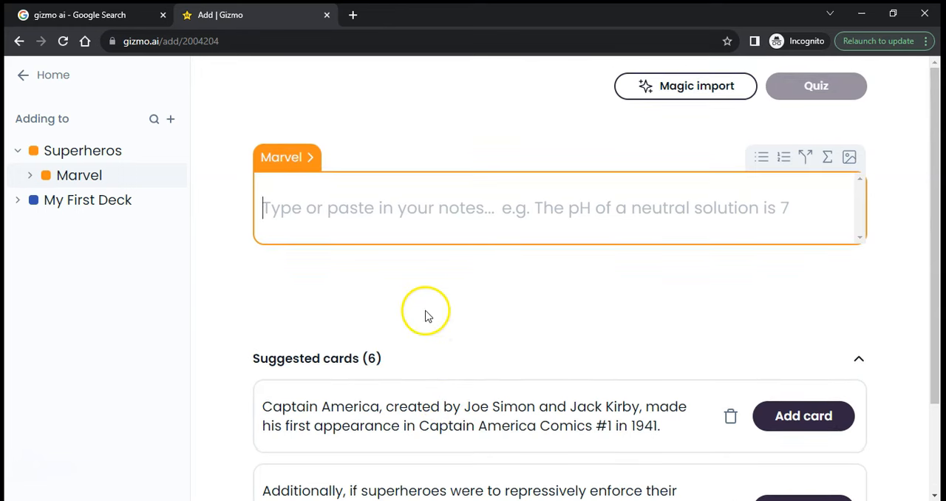
text(Who is)
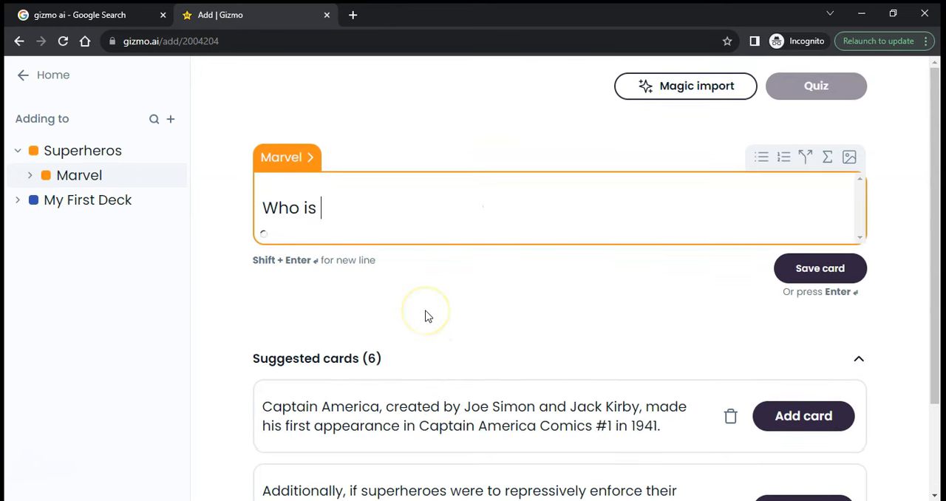
text(Bruce Banner?)
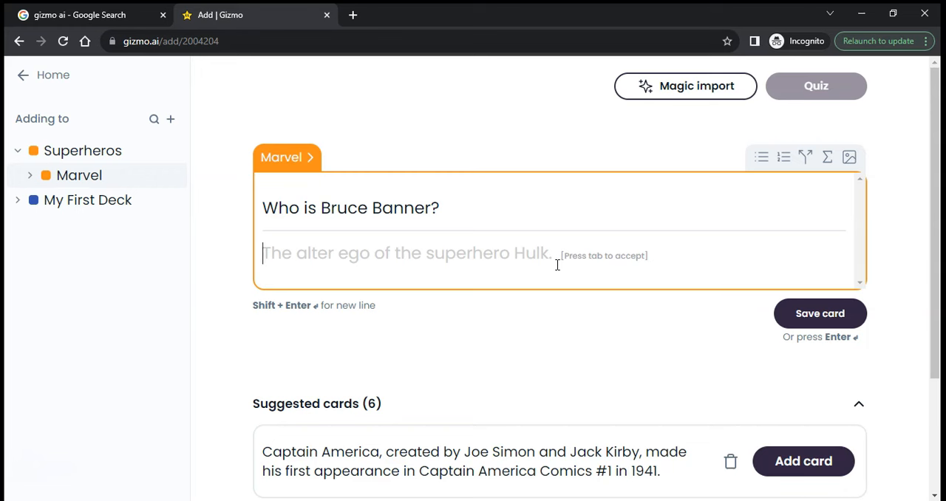
text(The in)
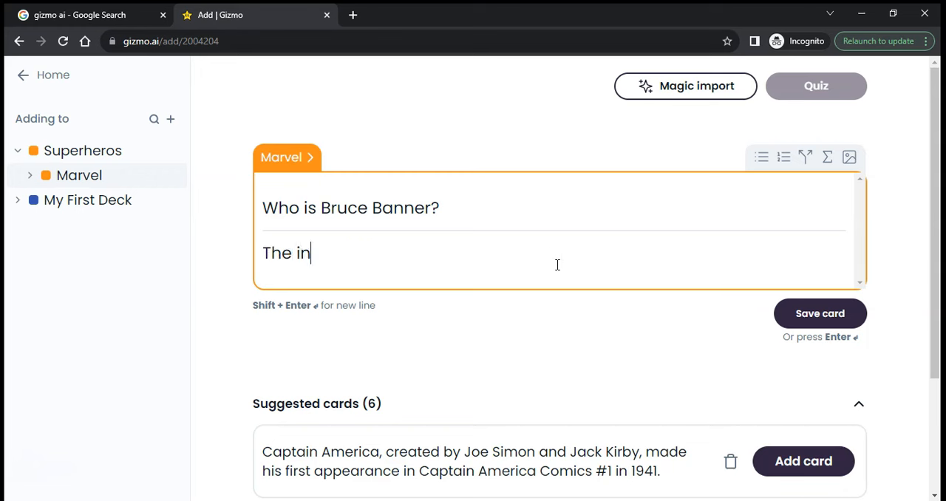
text(credible Hulk)
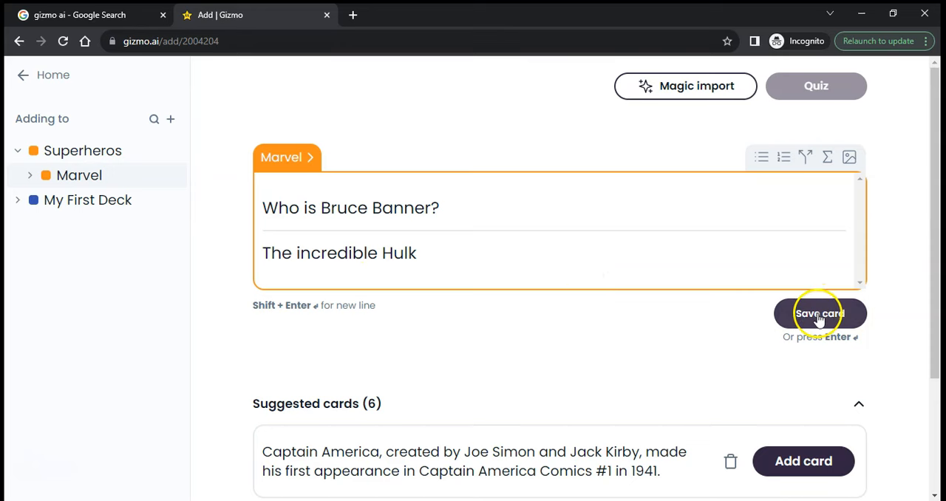
click(819, 314)
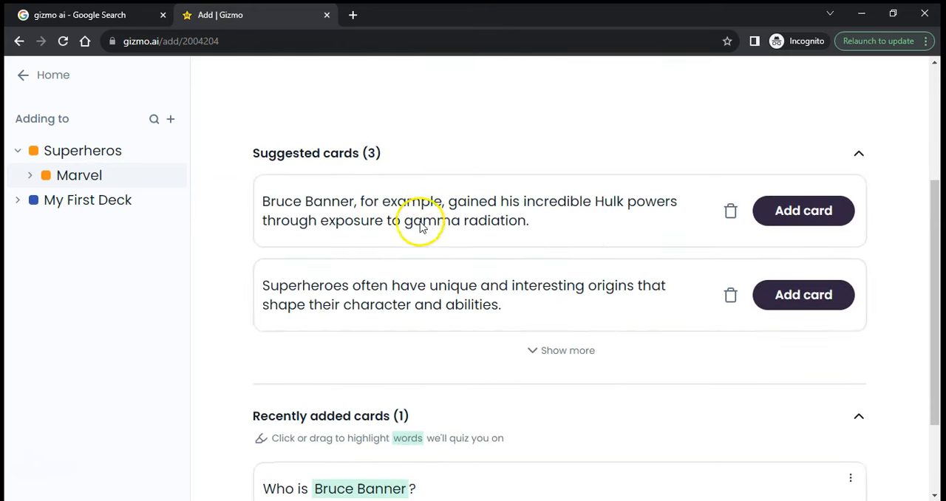
mouse_move(610, 229)
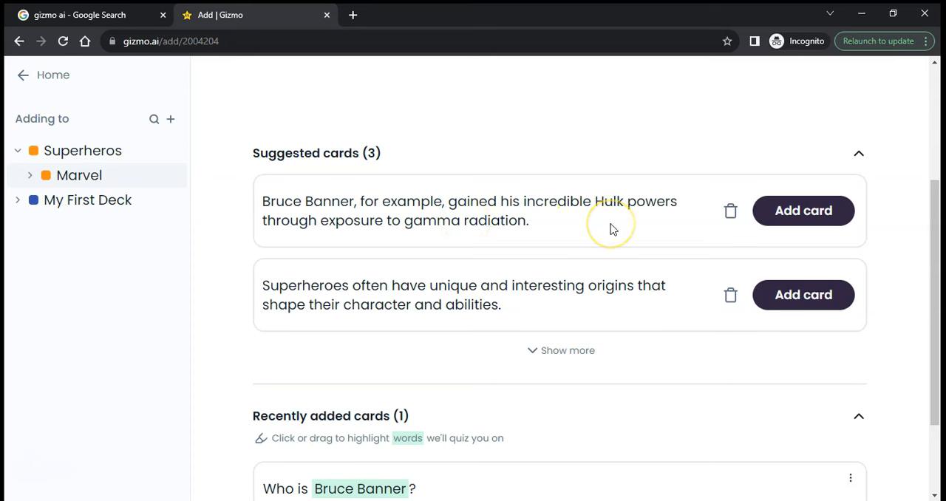
mouse_move(481, 244)
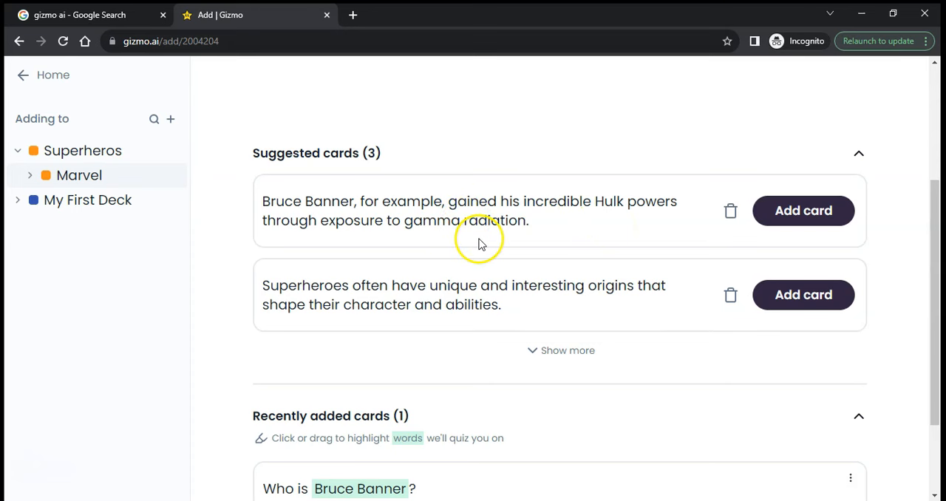
mouse_move(495, 260)
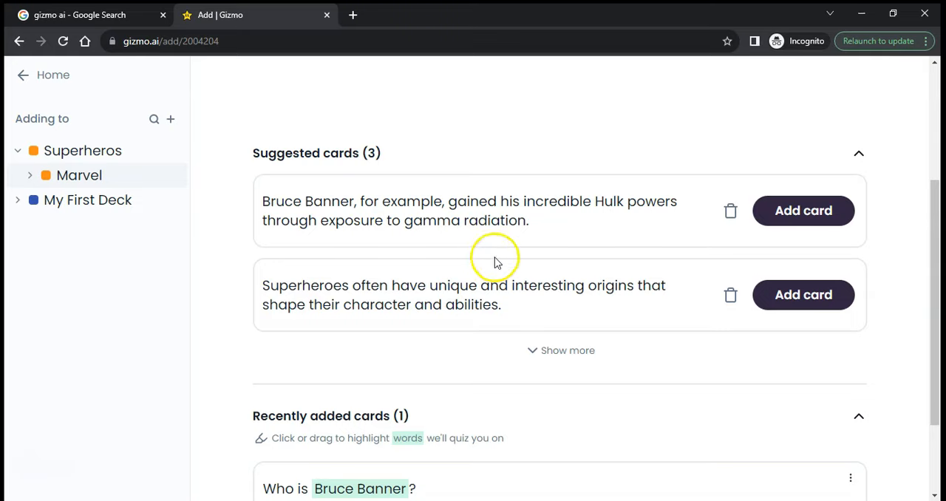
scroll(down, 3)
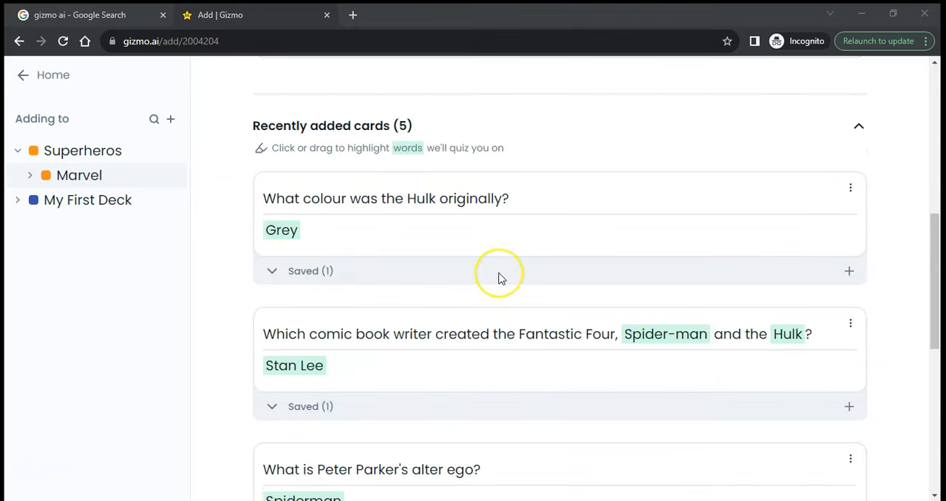
scroll(down, 3)
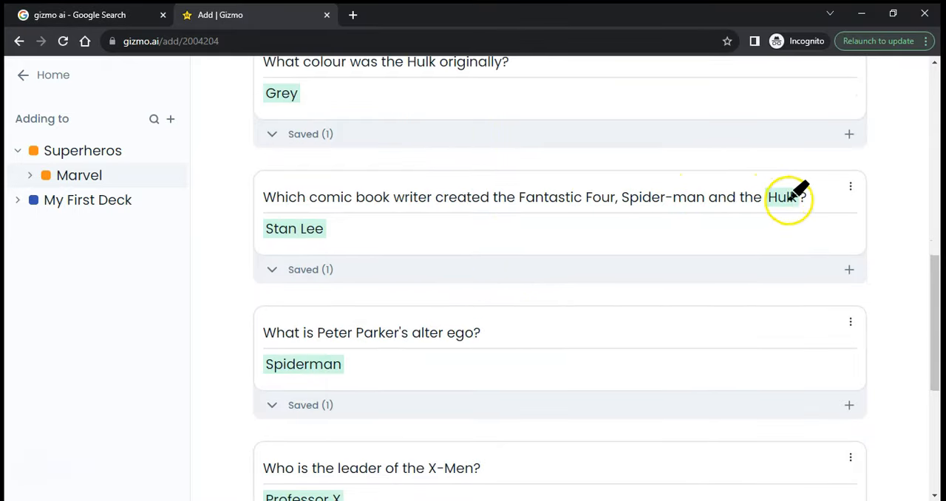
mouse_move(584, 222)
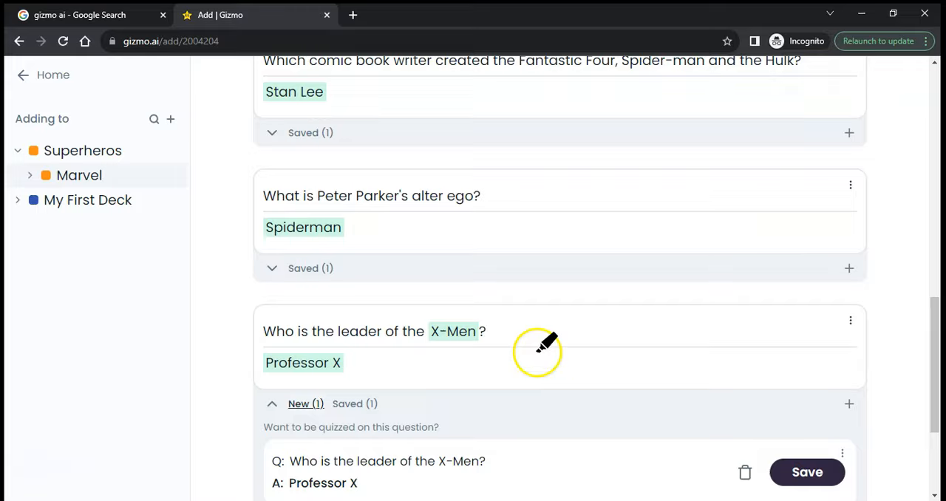
- Accept the Iron Man and Captain America suggestions as new Marvel cards
scroll(down, 3)
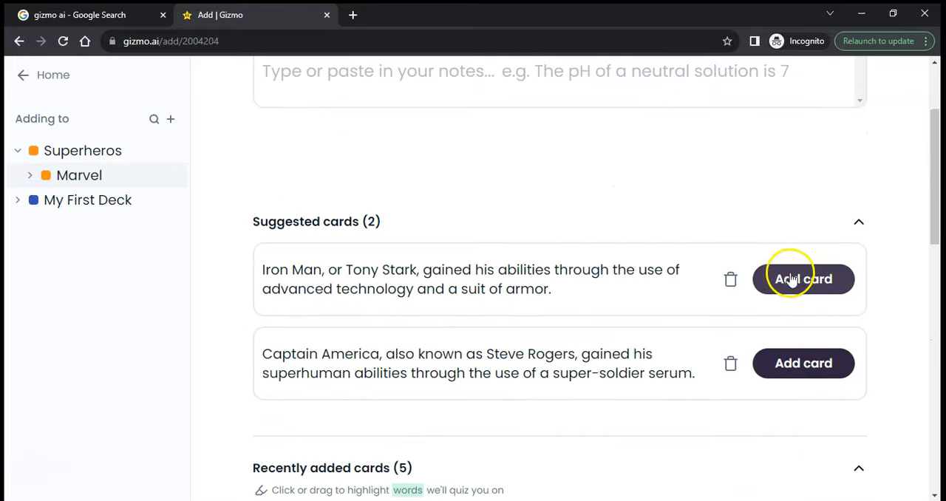
click(804, 279)
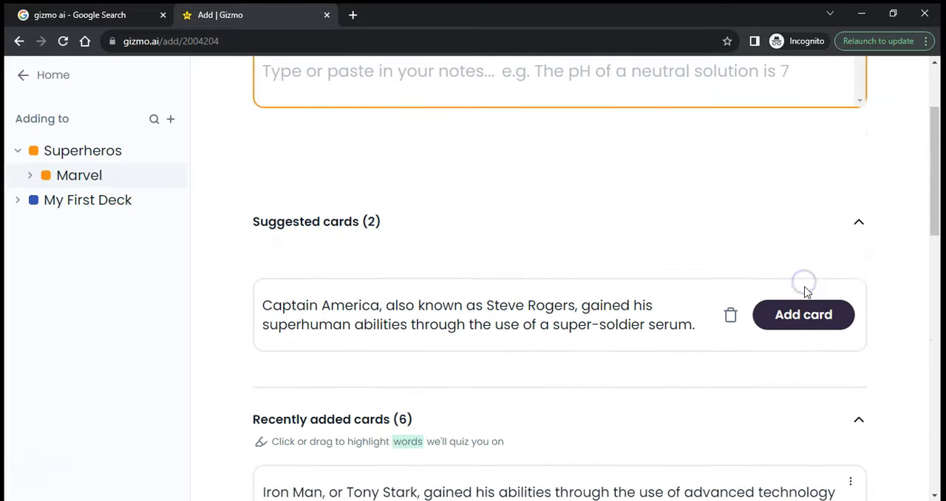
click(803, 314)
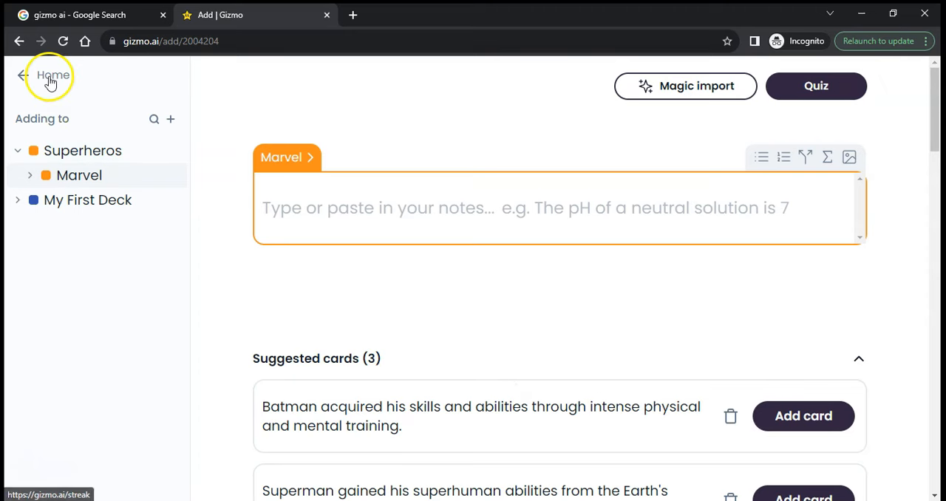
- Go Home, pick Superheros under My decks, and open the Marvel subdeck tile
click(51, 75)
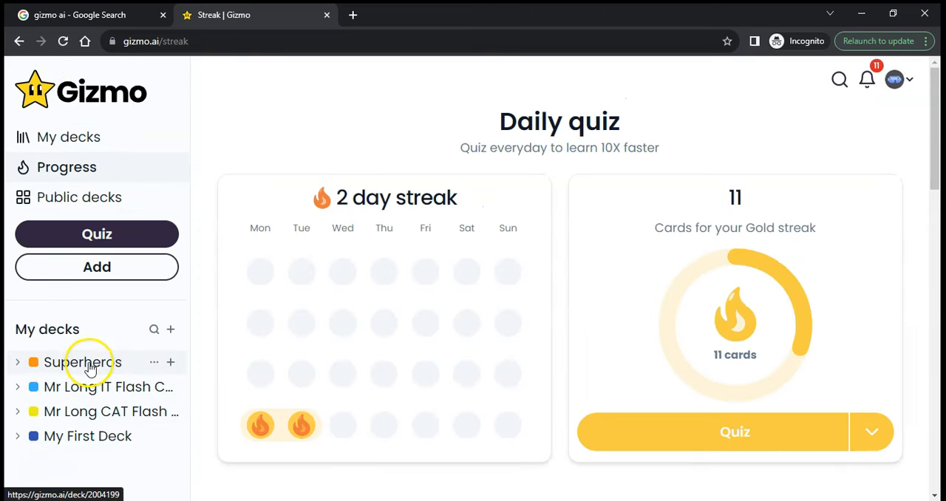
click(82, 363)
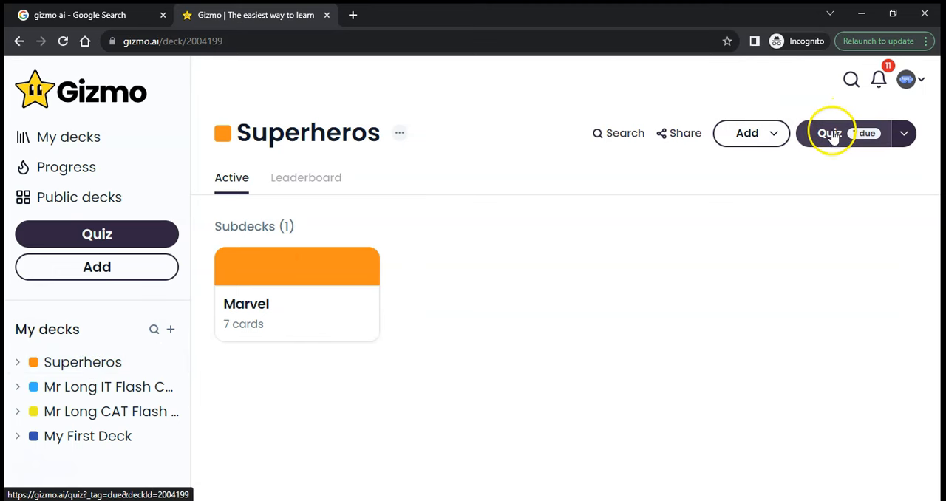
mouse_move(284, 285)
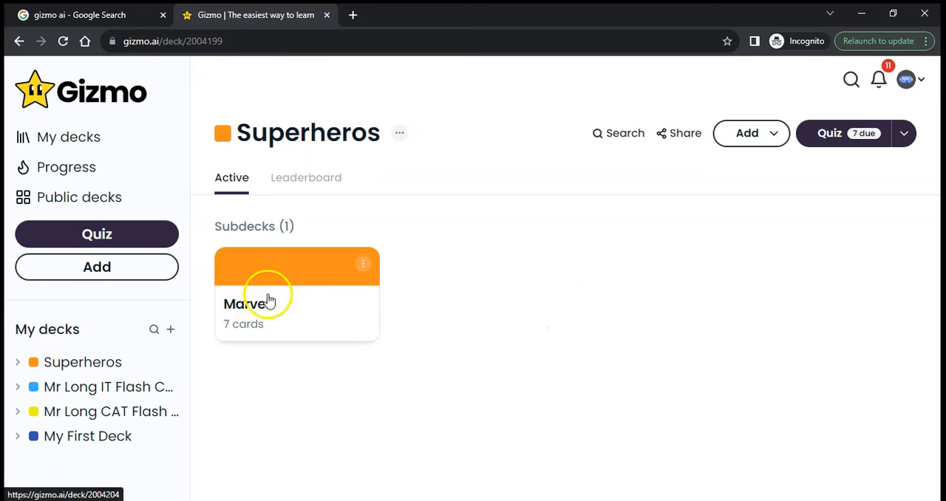
mouse_move(419, 301)
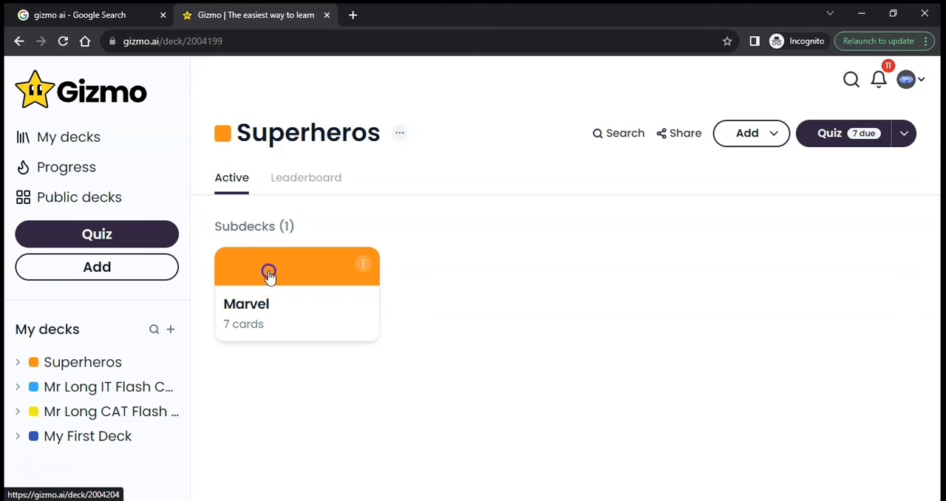
click(296, 273)
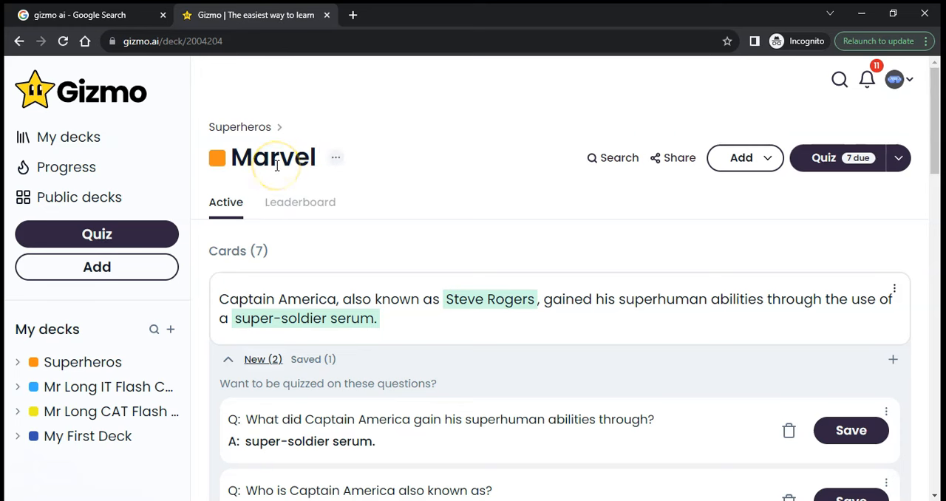
mouse_move(832, 158)
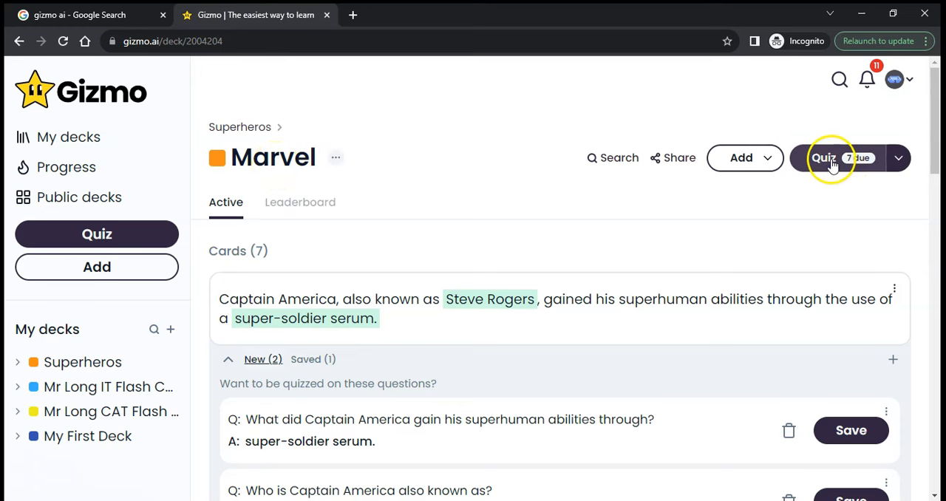
- Quiz on Marvel, answering Stan Lee, then Iron Man, Tony Stark and armor
click(824, 158)
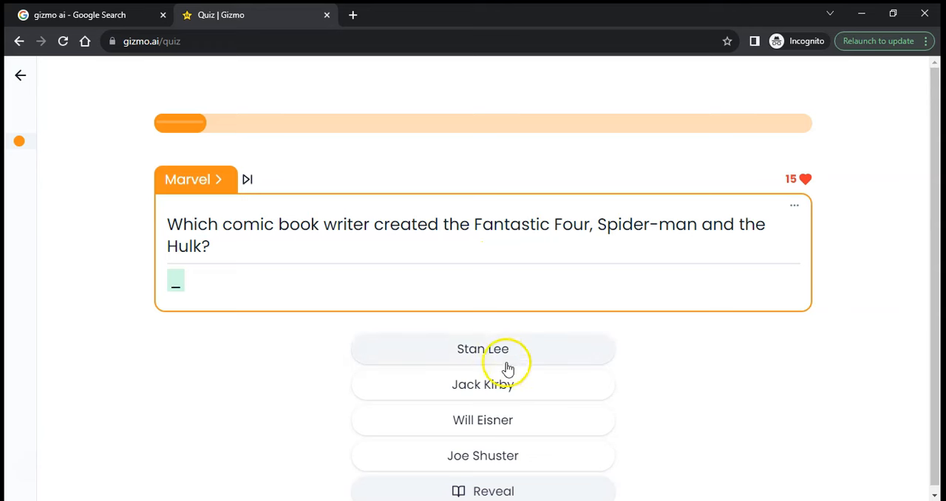
click(483, 349)
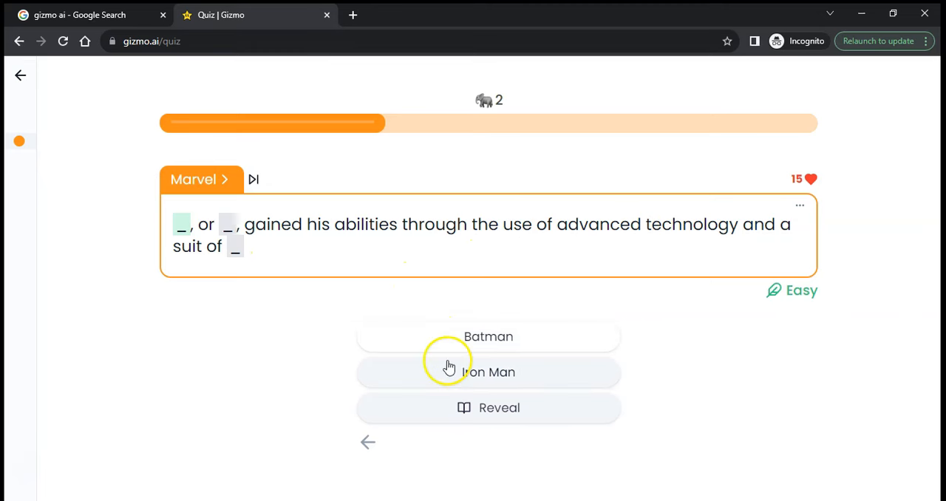
click(489, 372)
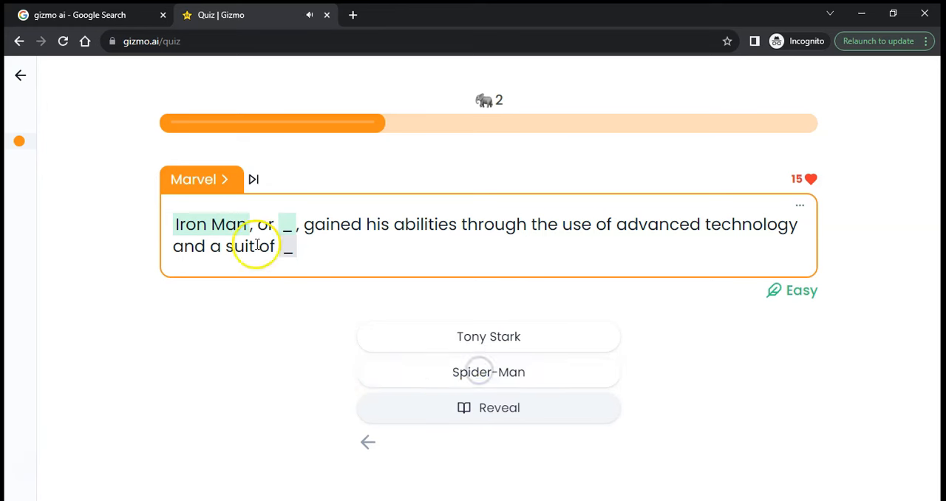
click(489, 336)
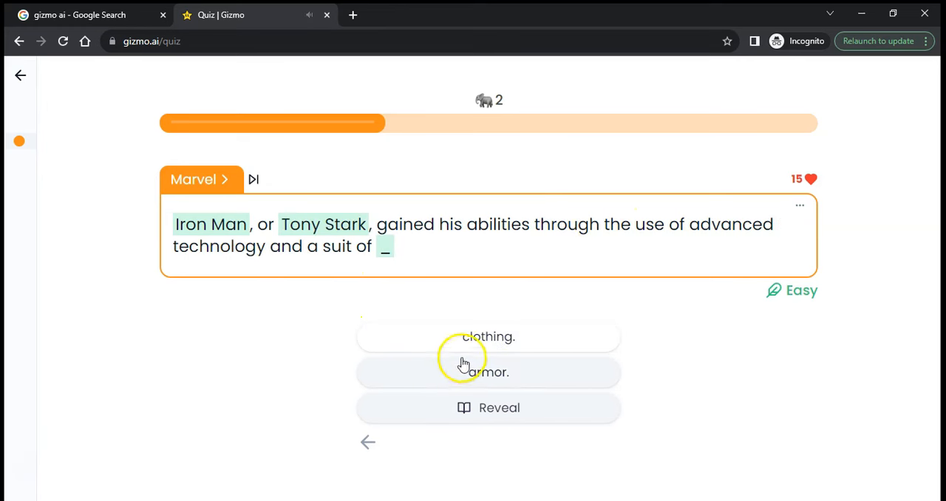
click(488, 372)
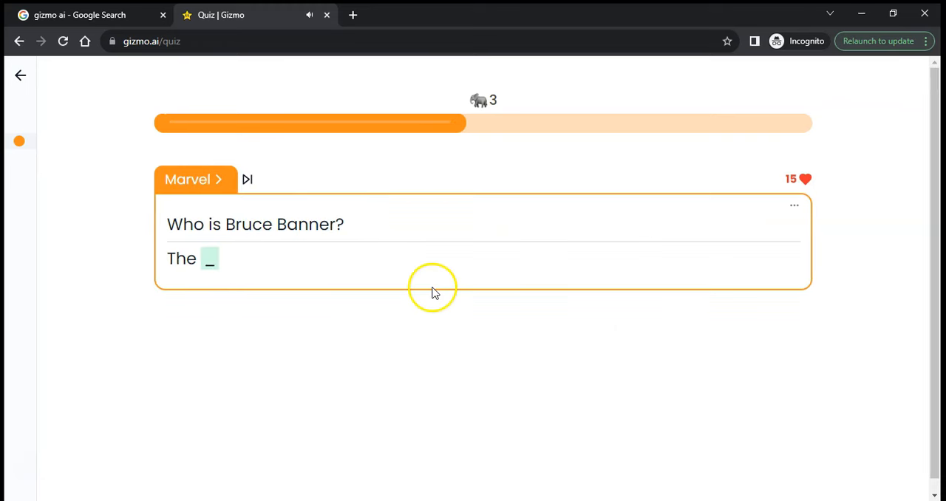
click(21, 75)
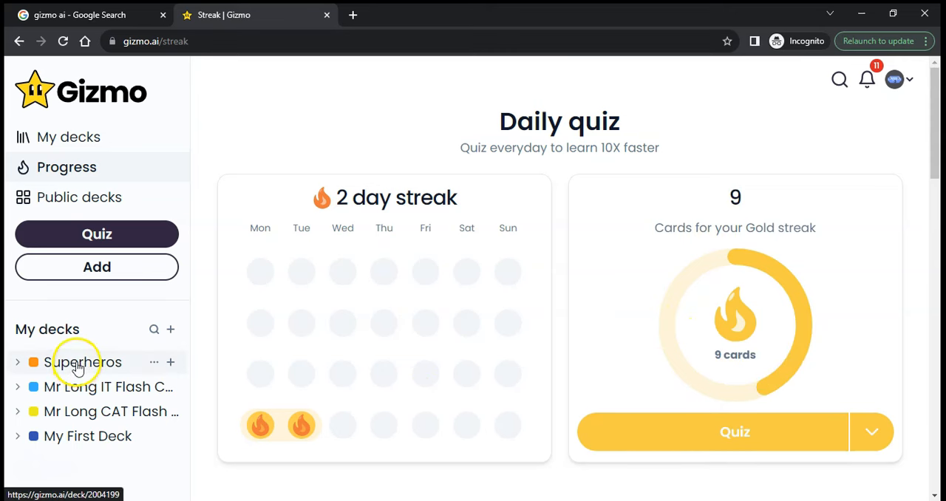
- Open Superheros from the sidebar and bring up its Share deck dialog
click(83, 363)
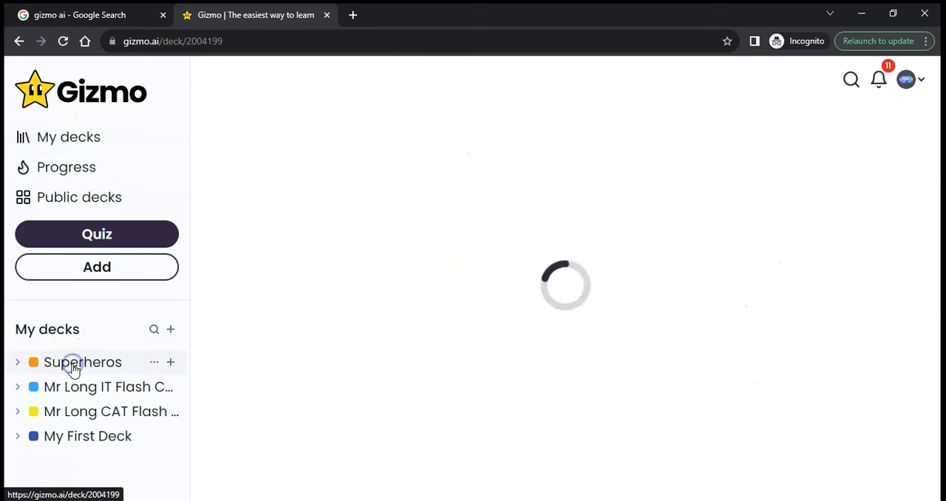
click(82, 362)
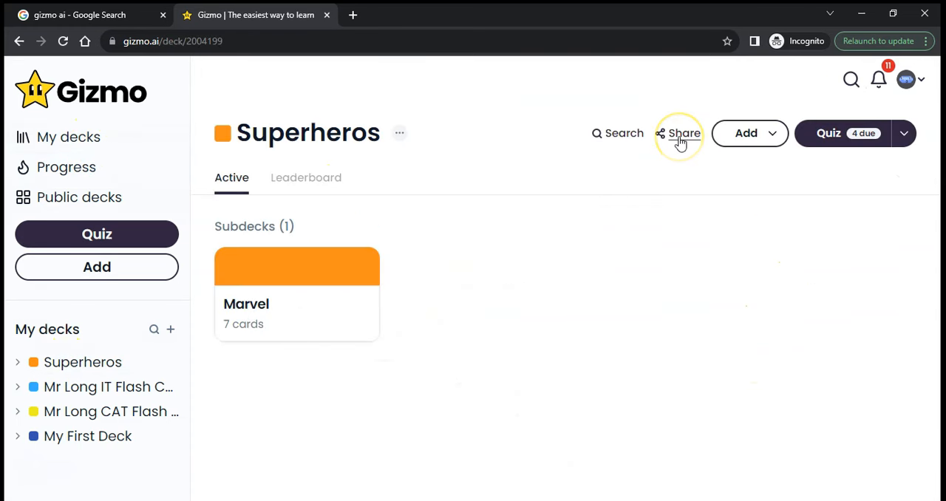
click(678, 133)
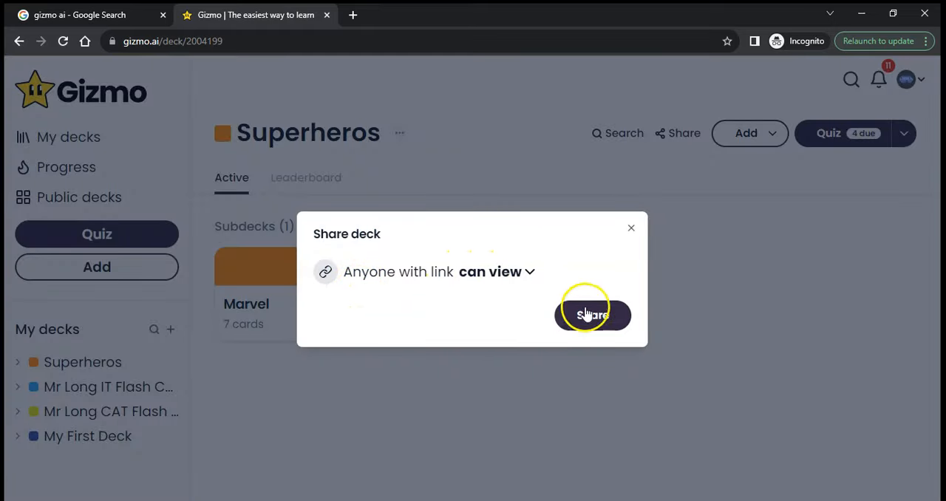
click(593, 315)
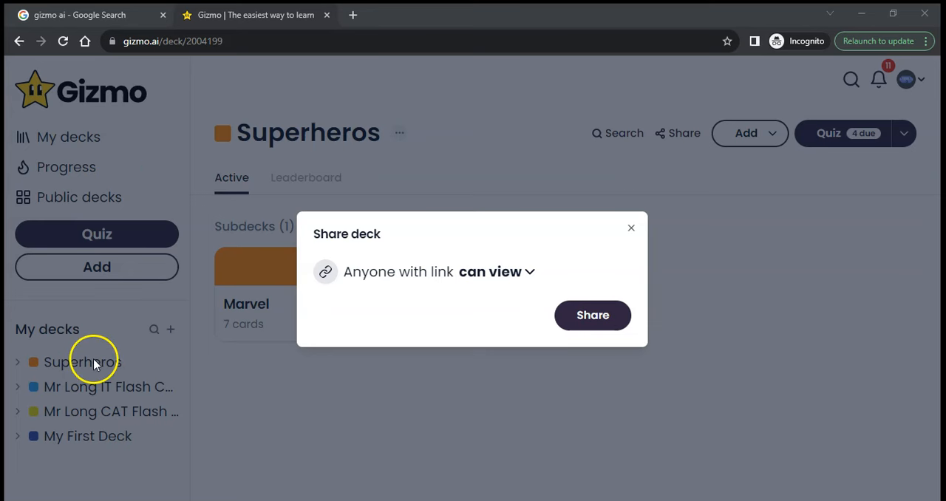
mouse_move(111, 366)
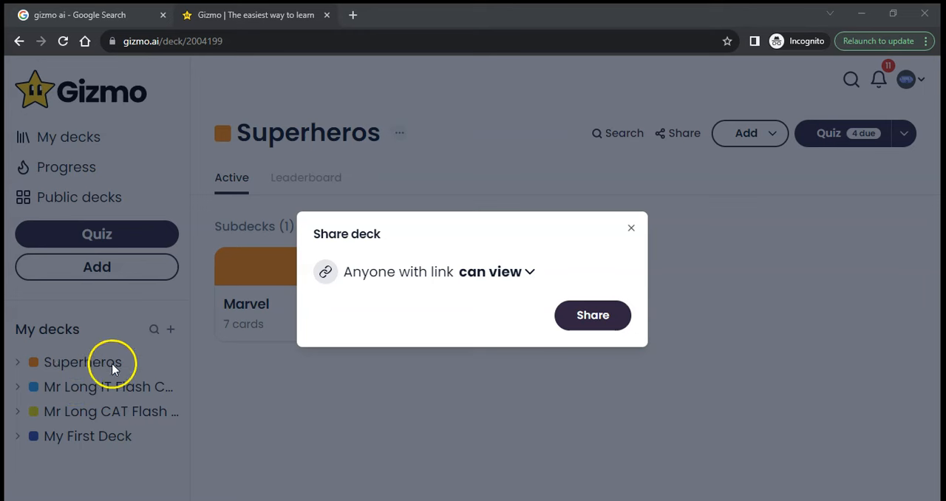
mouse_move(391, 406)
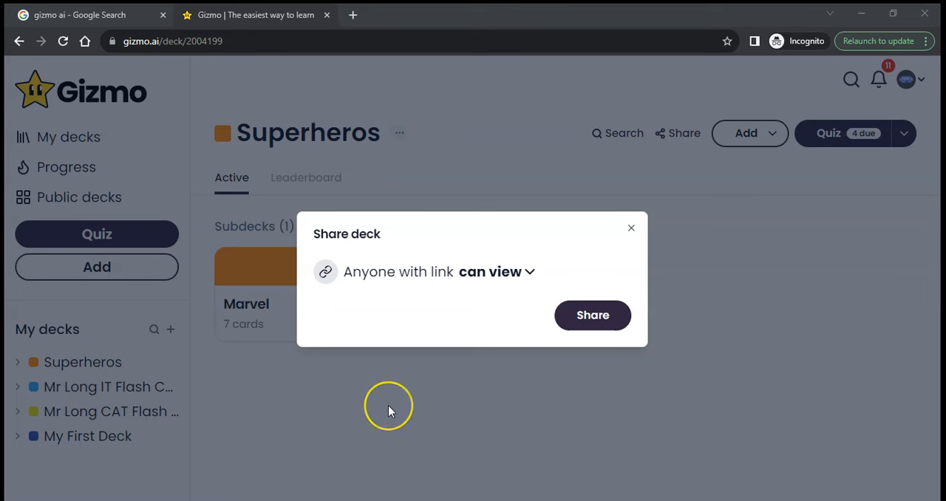
mouse_move(86, 368)
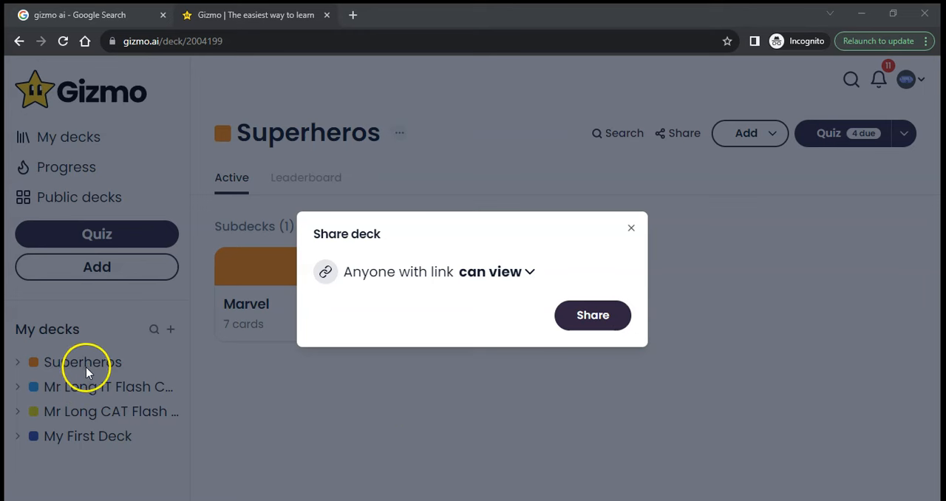